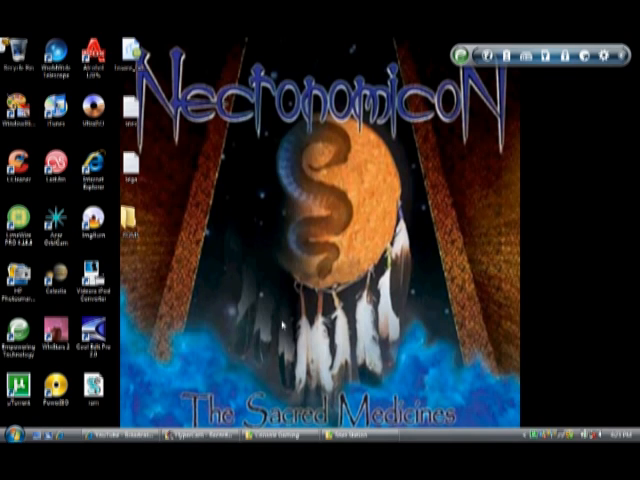
mouse_move(280, 325)
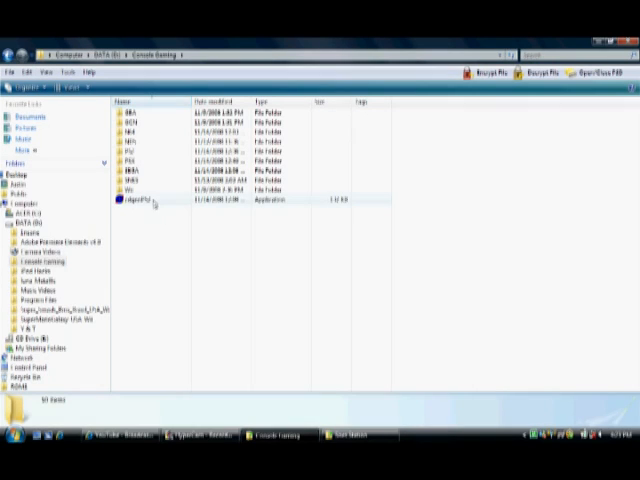
Launch CDGenPS2 from the Console Gaming folder.
double_click(128, 199)
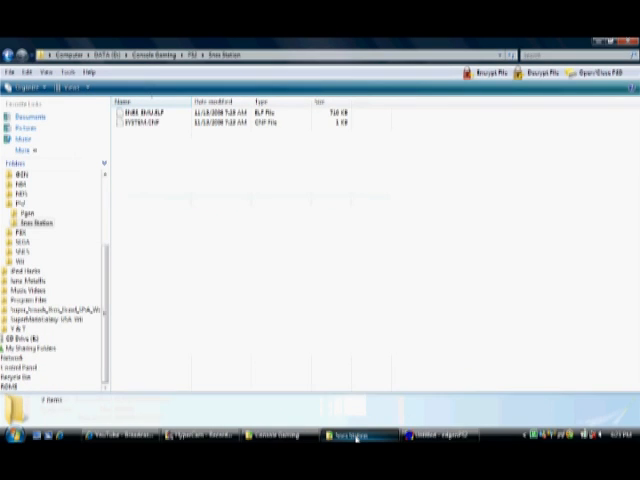
mouse_move(162, 253)
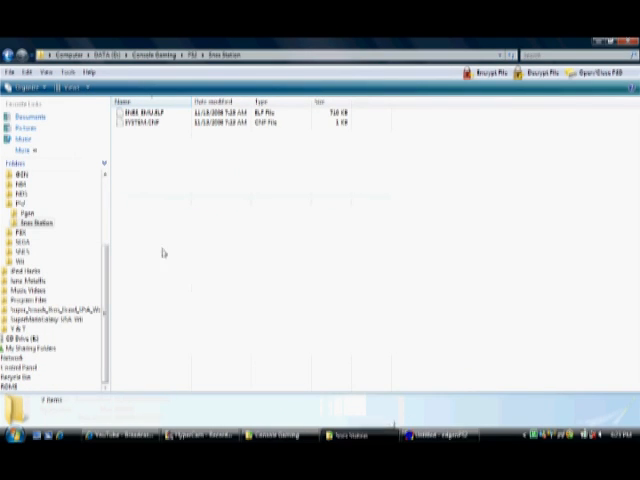
Edit the SYSTEM.CNF disc entry to use a fixed LBA position.
left_click(140, 125)
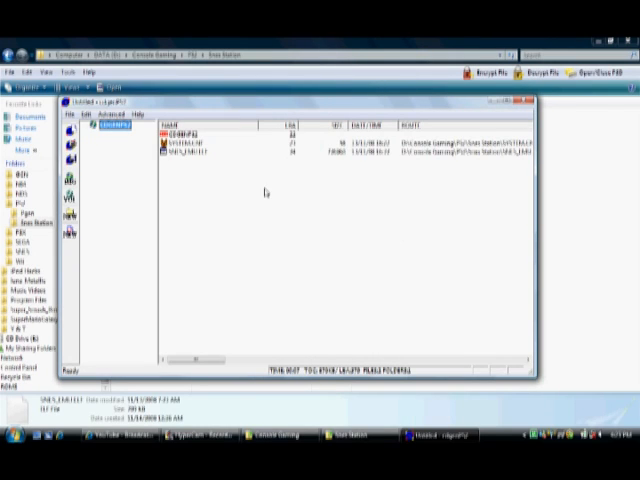
right_click(195, 150)
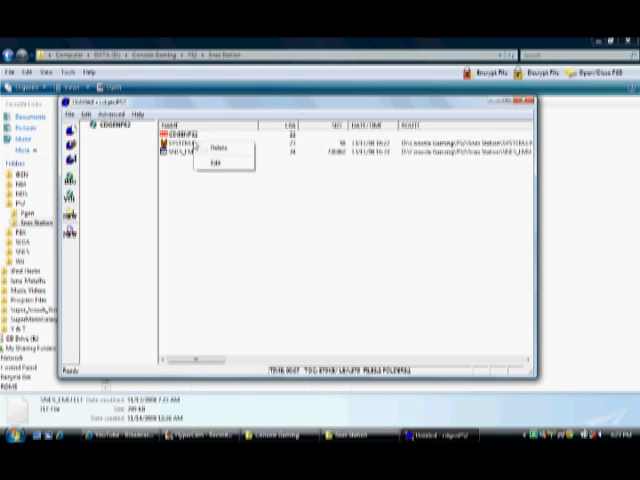
left_click(216, 162)
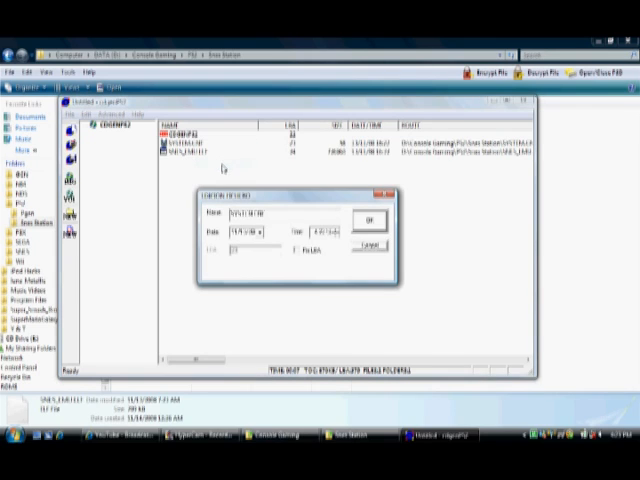
mouse_move(298, 253)
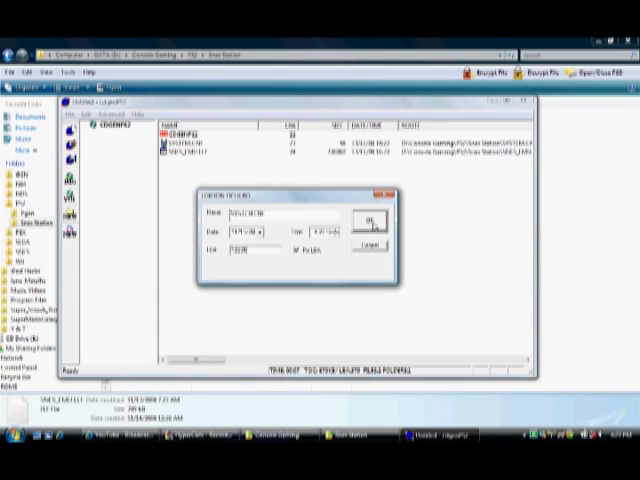
left_click(370, 220)
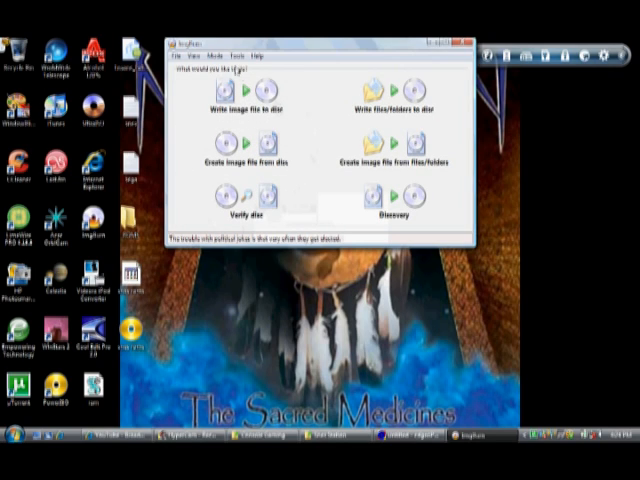
Select the 'snes roms' image from the desktop for writing to disc.
left_click(215, 55)
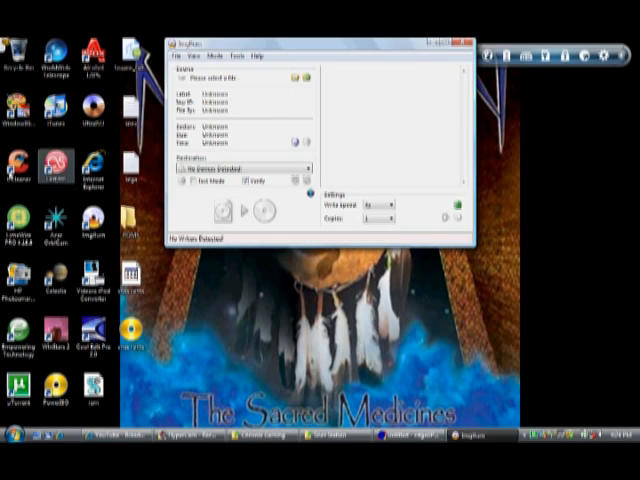
left_click(294, 79)
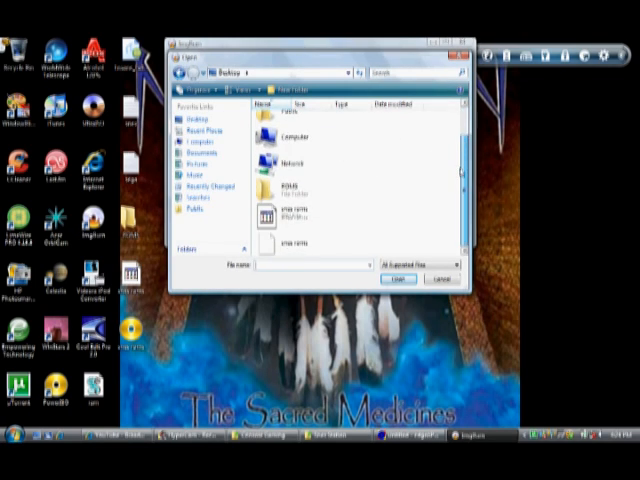
left_click(290, 247)
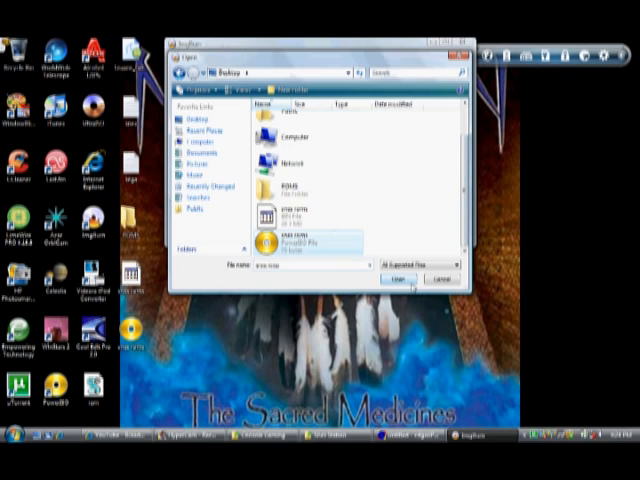